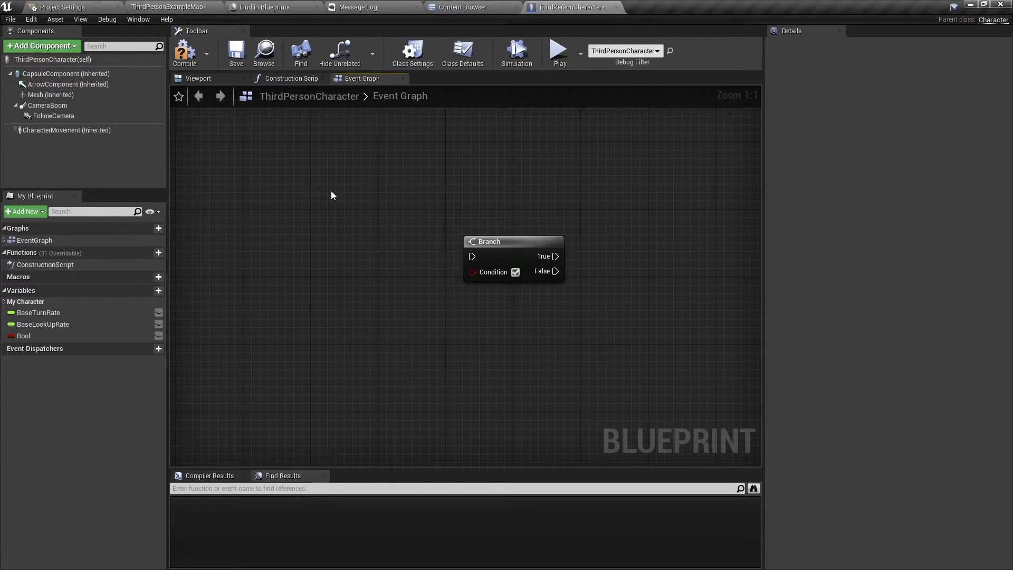
{"action": "mouse_move", "coordinate": [349, 198]}
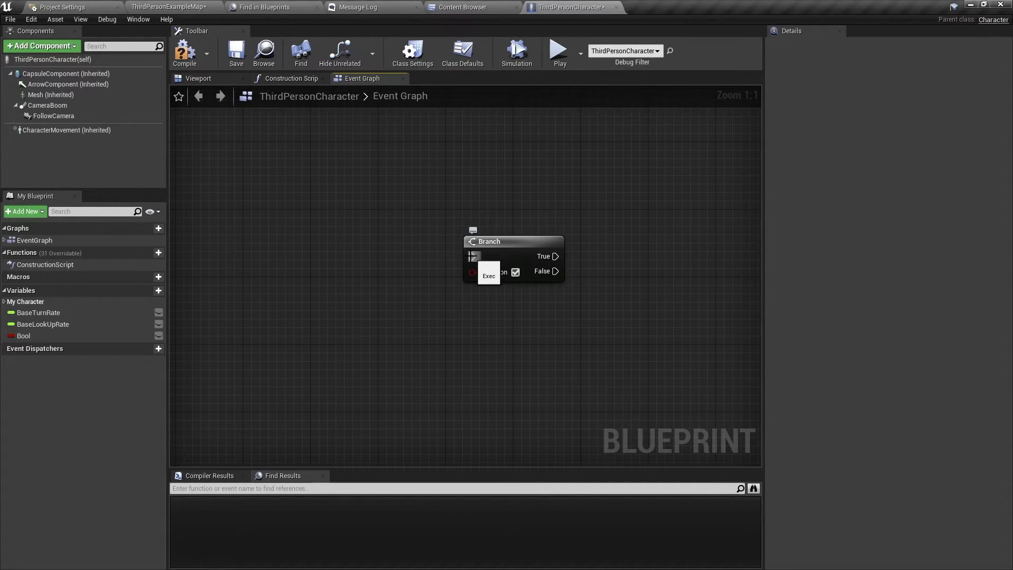
{"action": "mouse_move", "coordinate": [511, 278]}
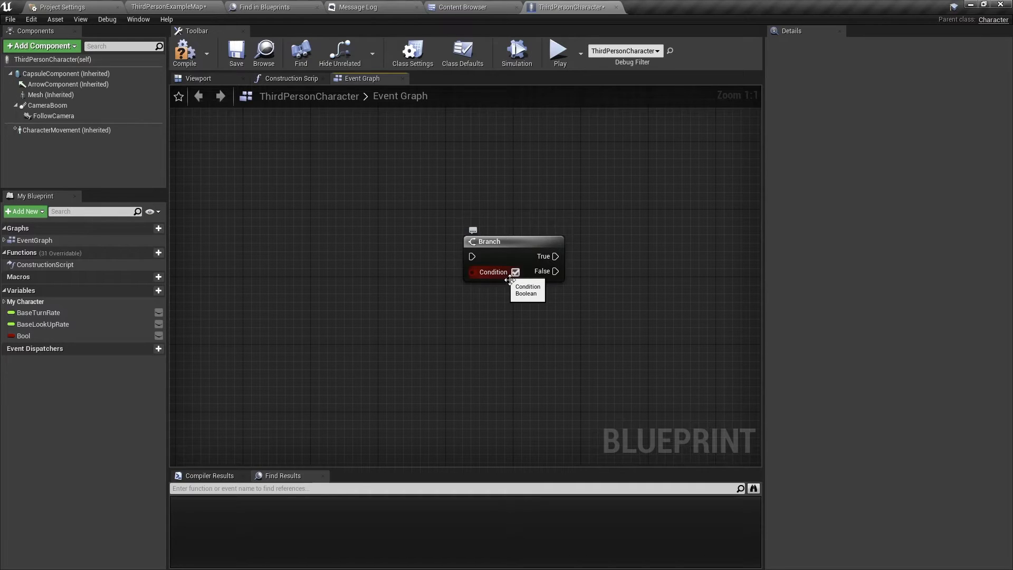
{"action": "mouse_move", "coordinate": [547, 296]}
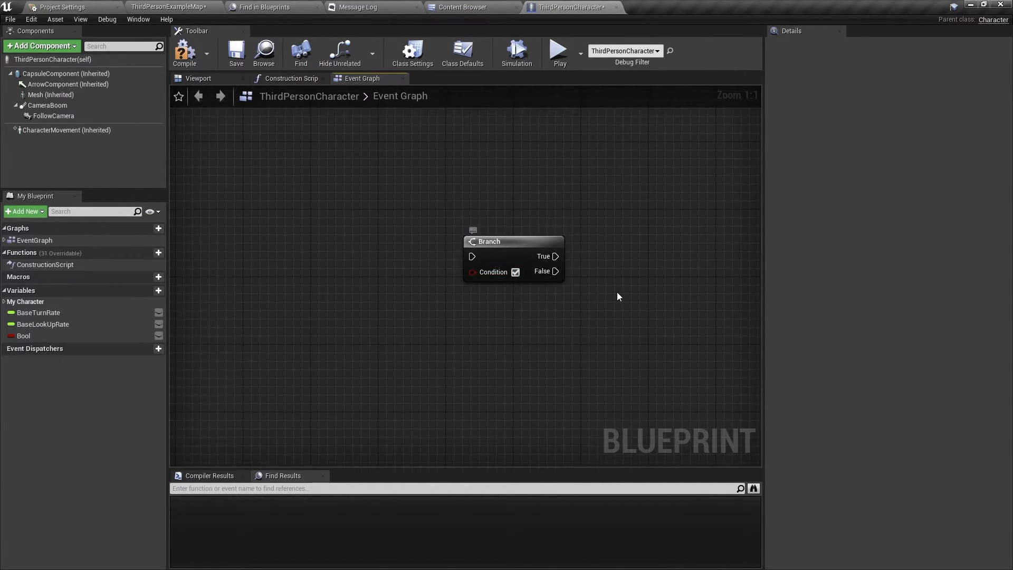
{"action": "mouse_move", "coordinate": [515, 271]}
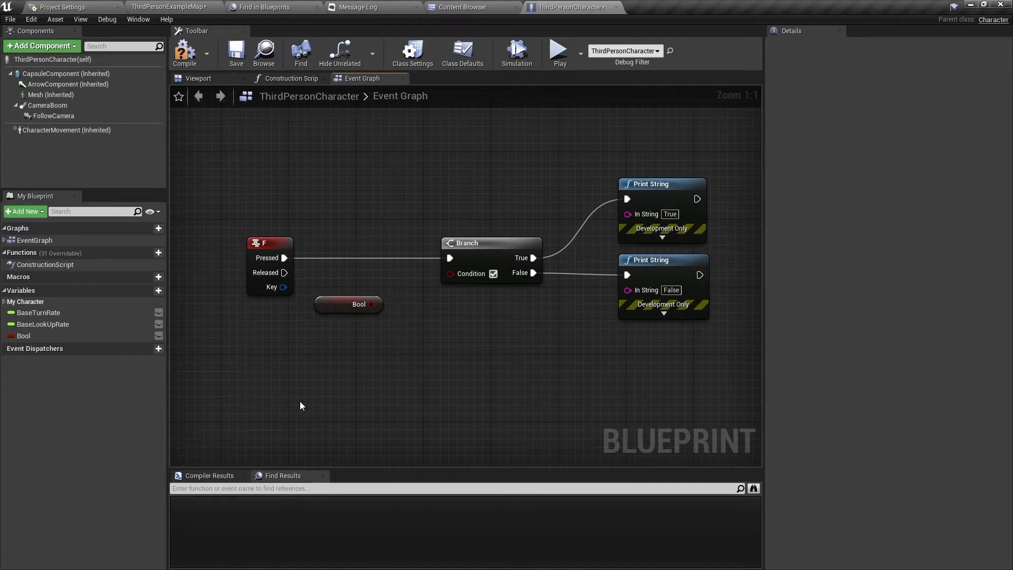
{"action": "mouse_move", "coordinate": [472, 296]}
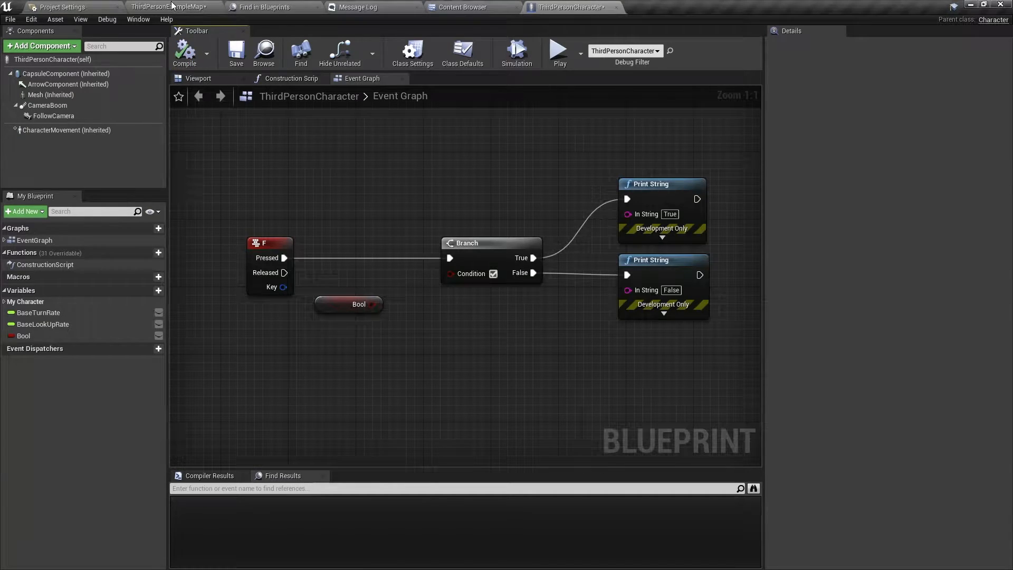
Play the level to print True, untick the Branch Condition, then replay to print False.
{"action": "left_click", "coordinate": [558, 50]}
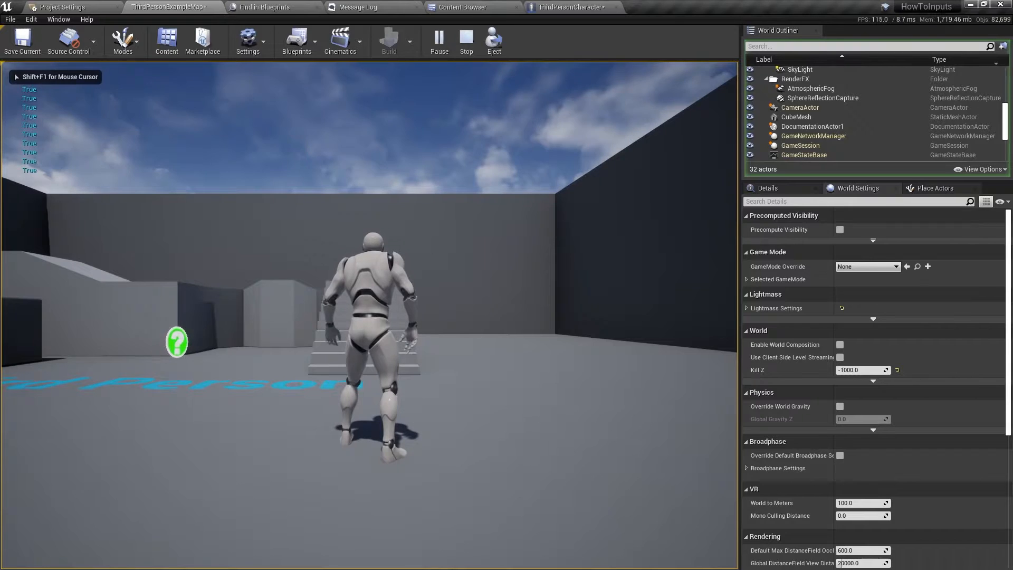
{"action": "left_click", "coordinate": [466, 40]}
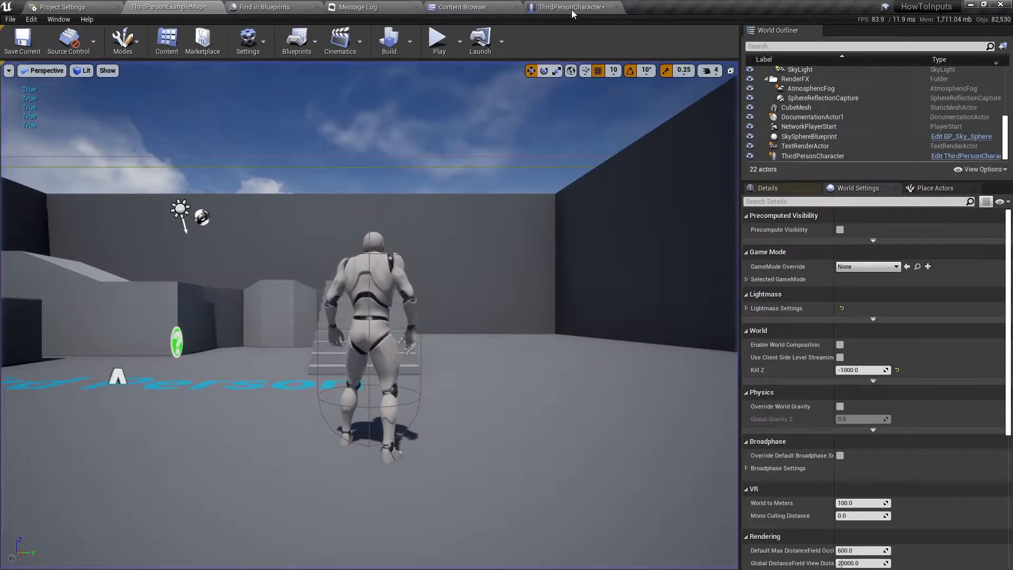
{"action": "left_click", "coordinate": [571, 7]}
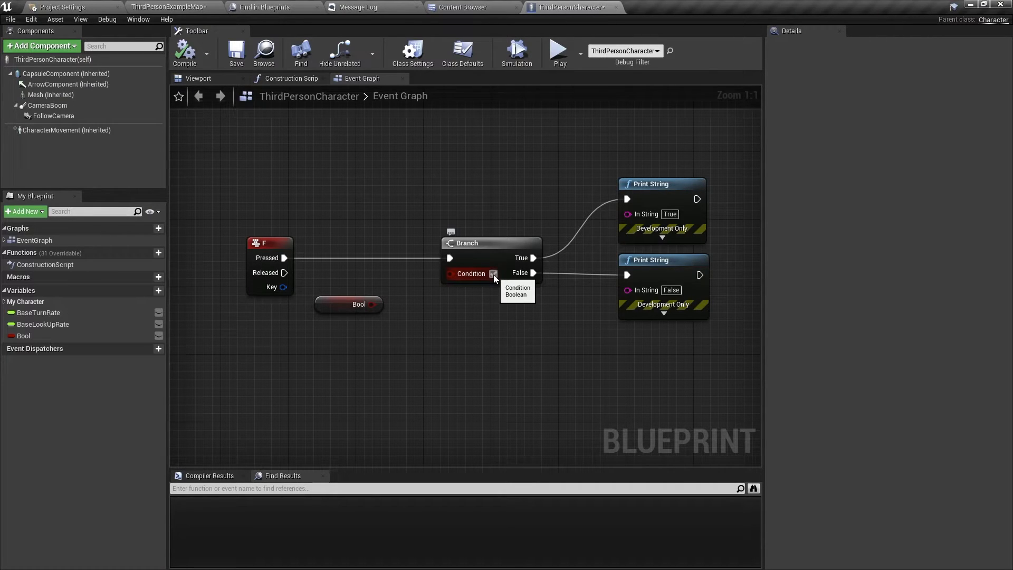
{"action": "left_click", "coordinate": [170, 7]}
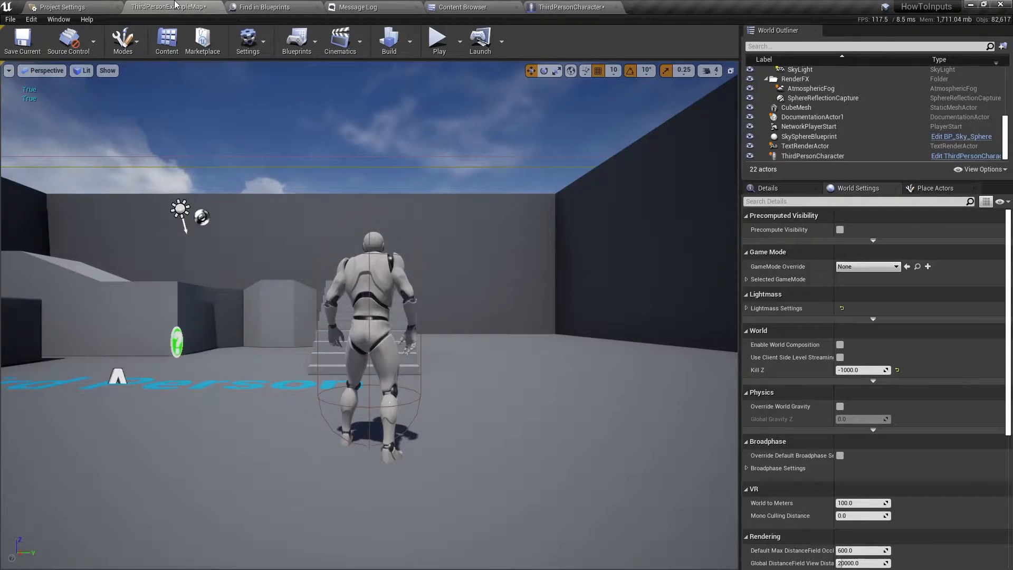
{"action": "left_click", "coordinate": [438, 38]}
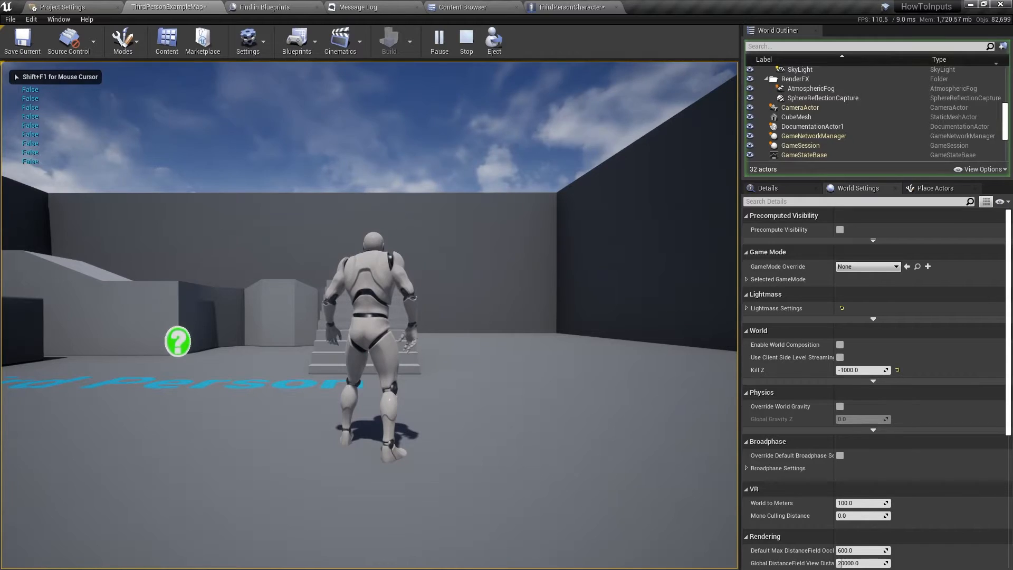
{"action": "left_click", "coordinate": [573, 6]}
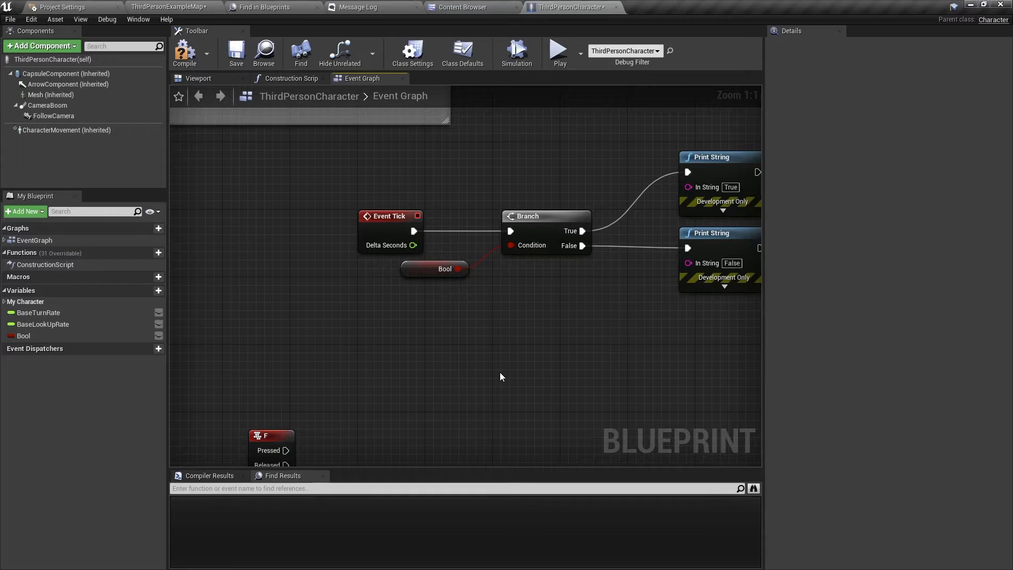
{"action": "mouse_move", "coordinate": [426, 273]}
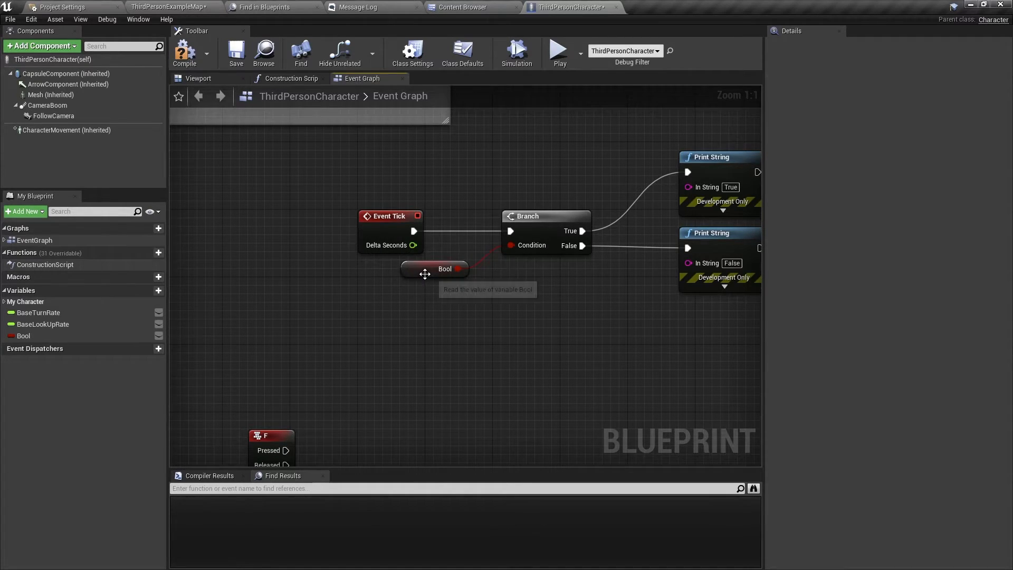
{"action": "mouse_move", "coordinate": [722, 161]}
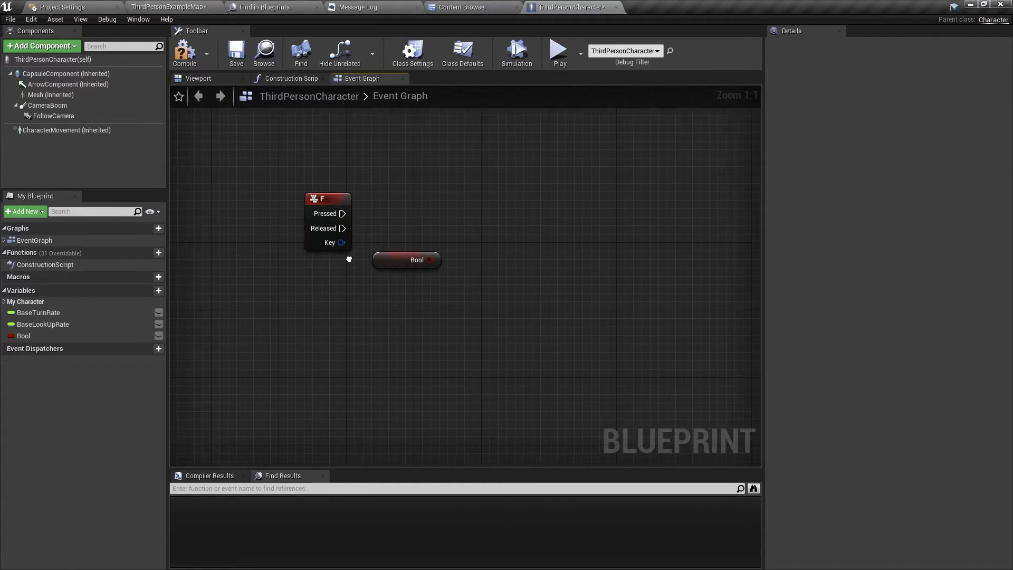
Wire SET Bool nodes to F Pressed (ticked true) and Released, then compile.
{"action": "left_click", "coordinate": [23, 336]}
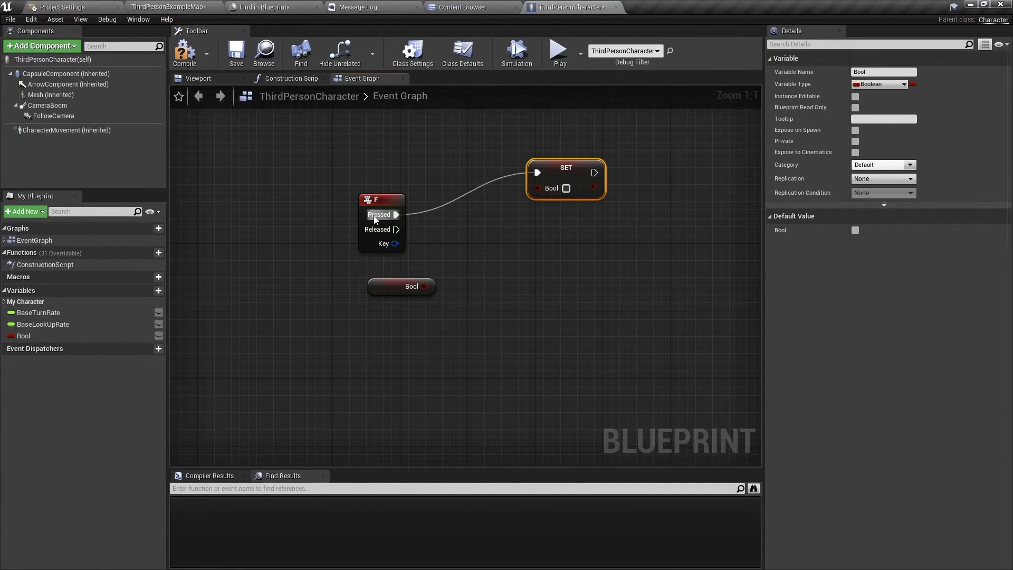
{"action": "left_click", "coordinate": [567, 188]}
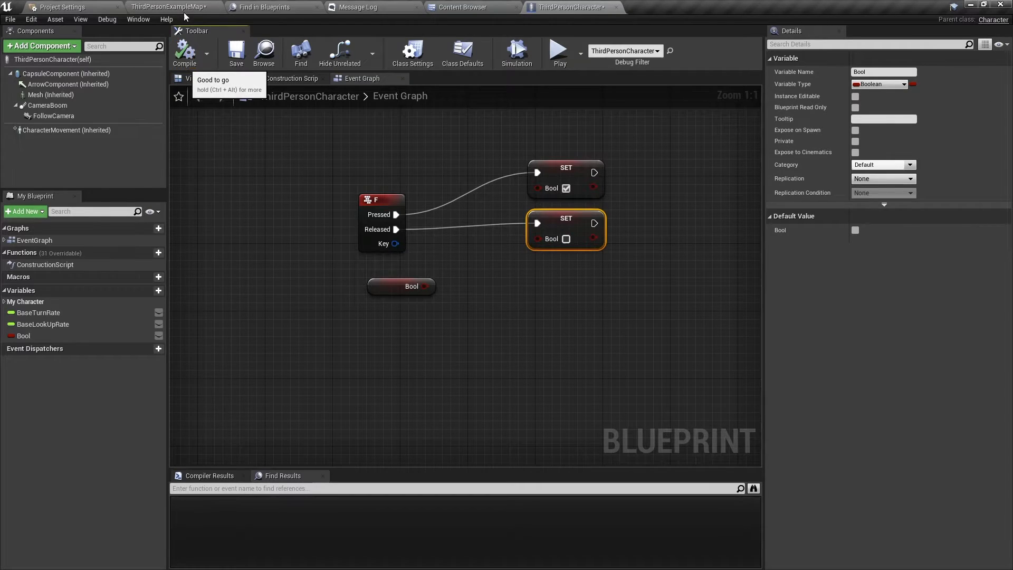
{"action": "left_click", "coordinate": [559, 51]}
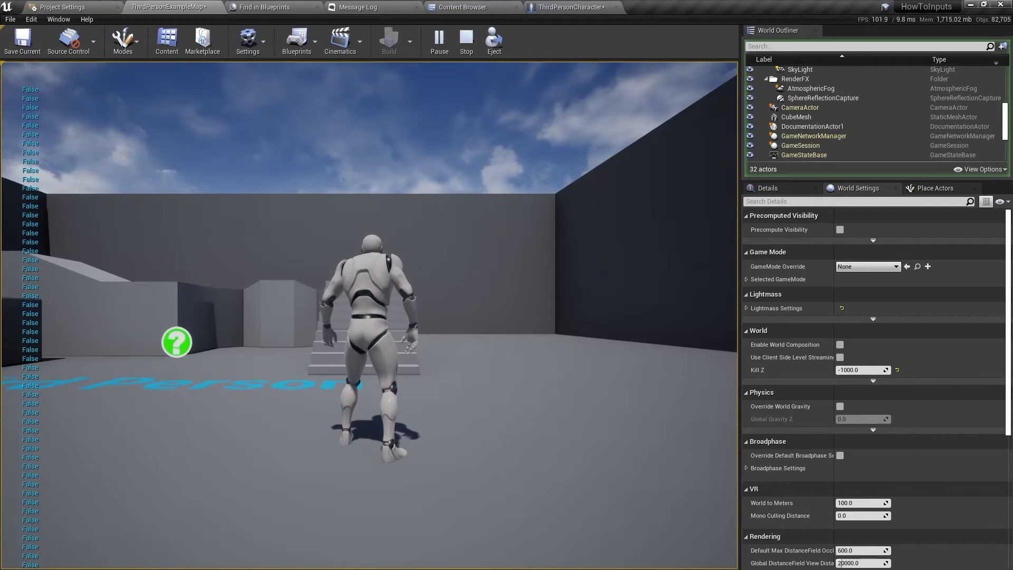
{"action": "left_click", "coordinate": [570, 6]}
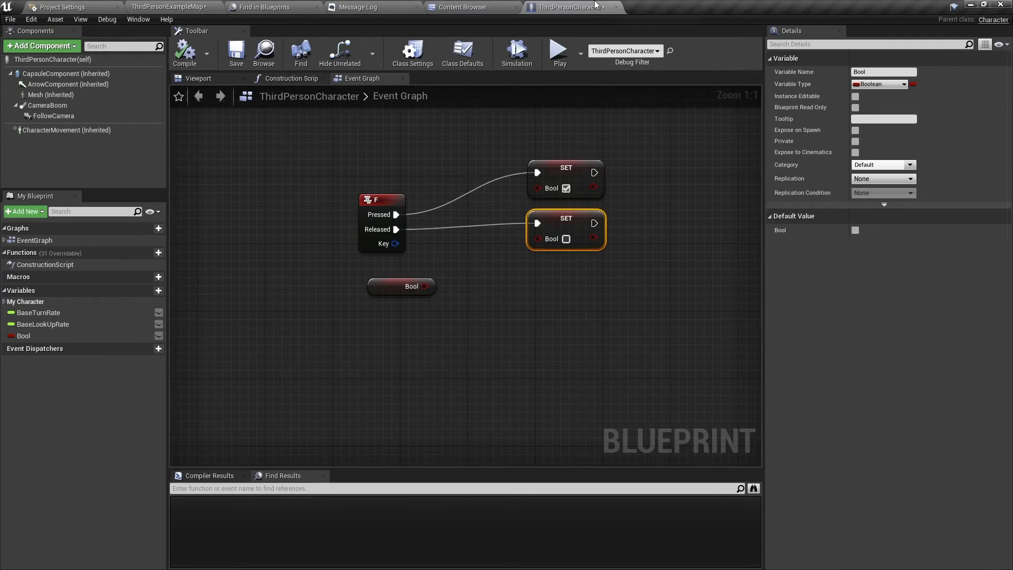